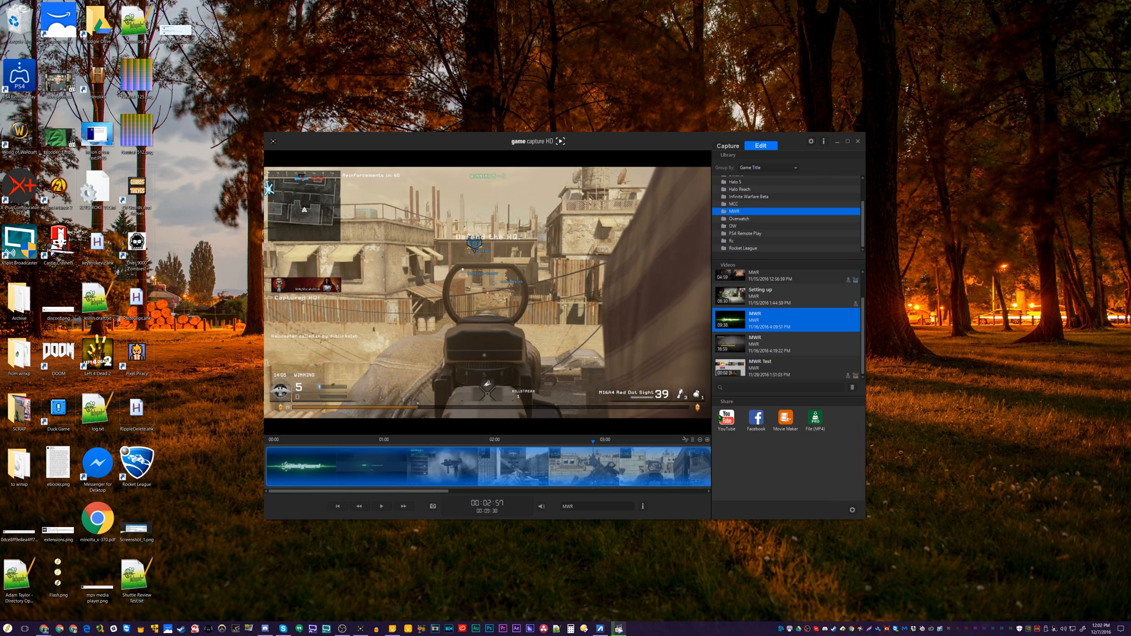
mouse_move(422, 595)
type("windows update")
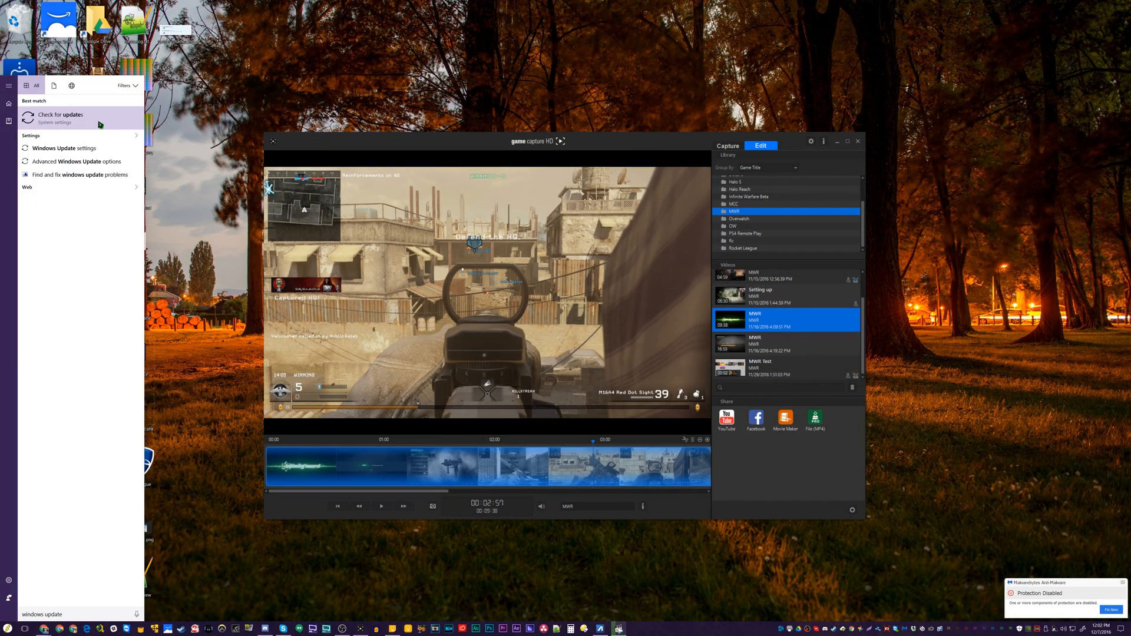
Bring up the Advanced preferences and the video codec lists for the capture software
left_click(60, 114)
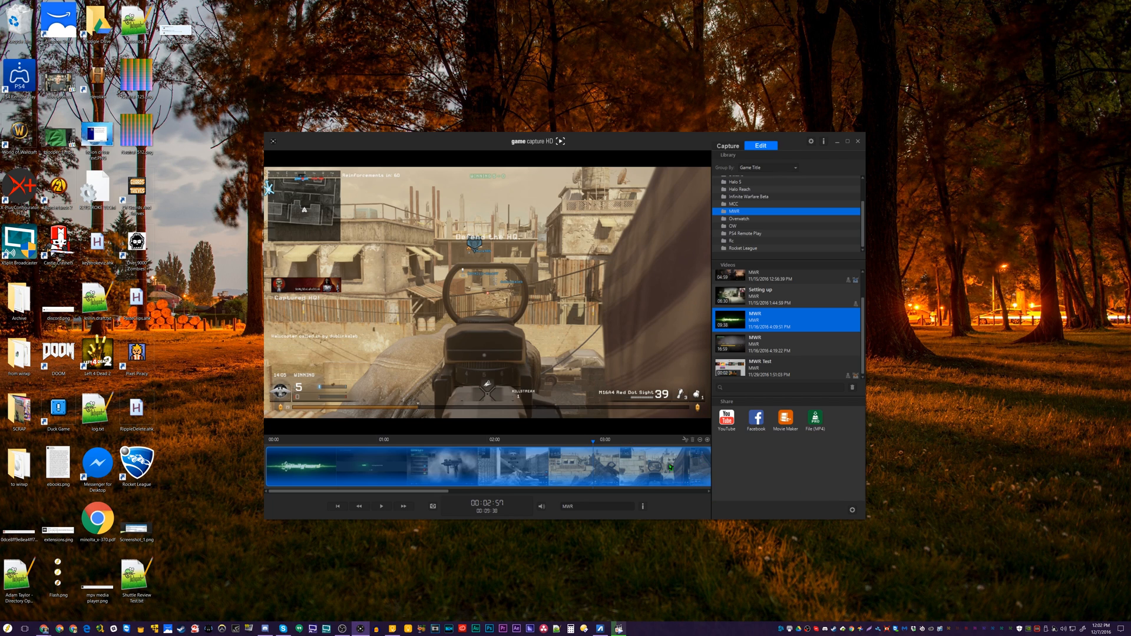
mouse_move(635, 447)
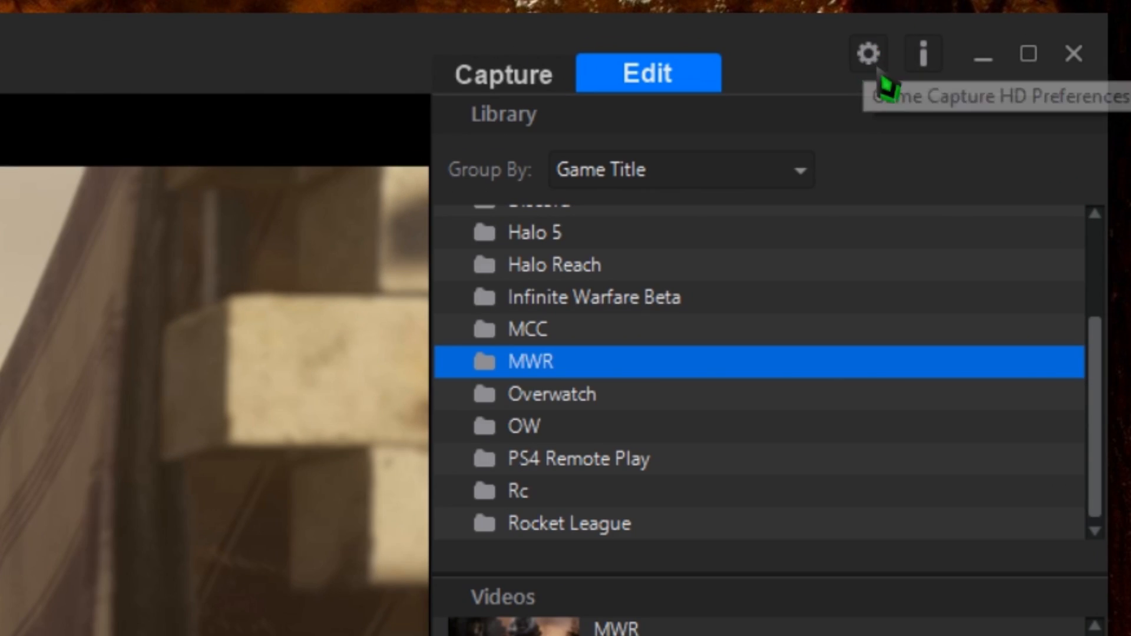
left_click(866, 53)
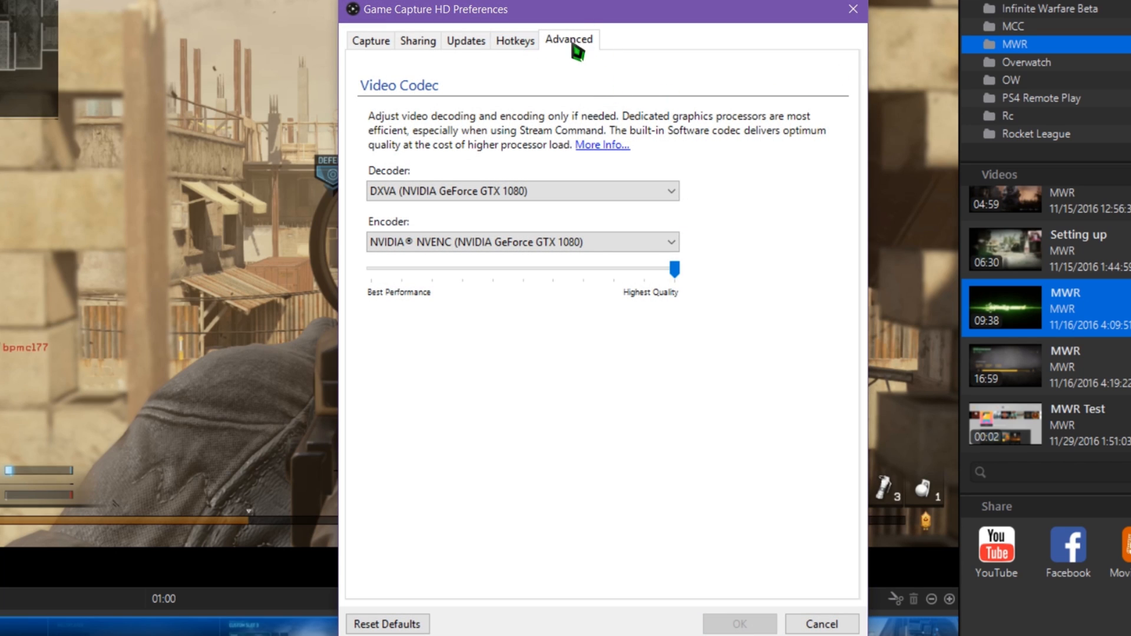
left_click(522, 241)
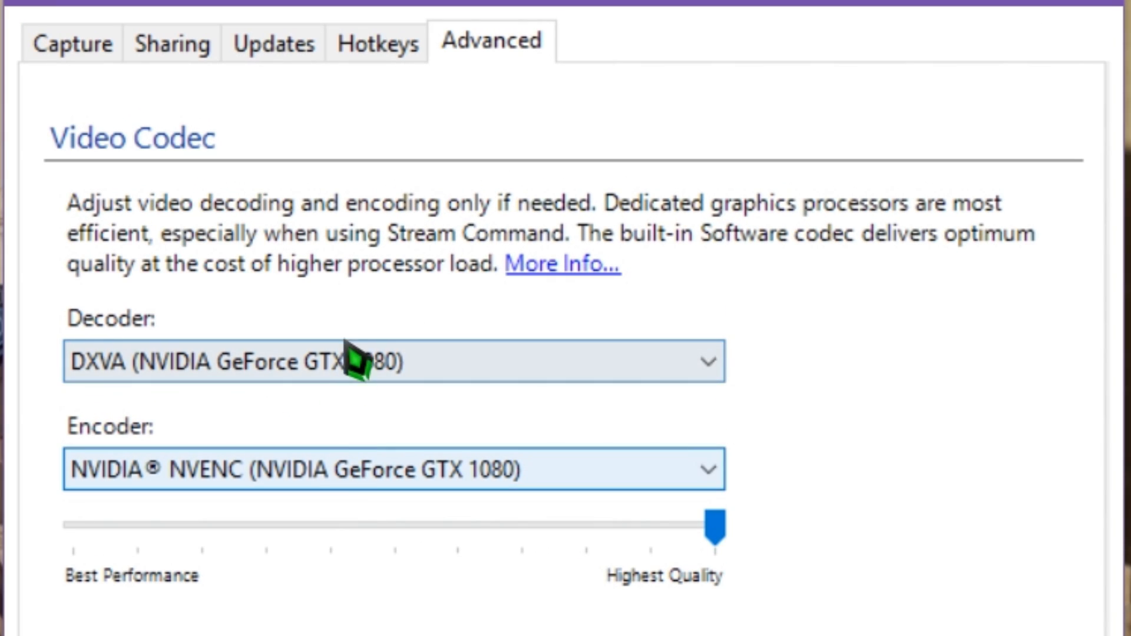
left_click(392, 360)
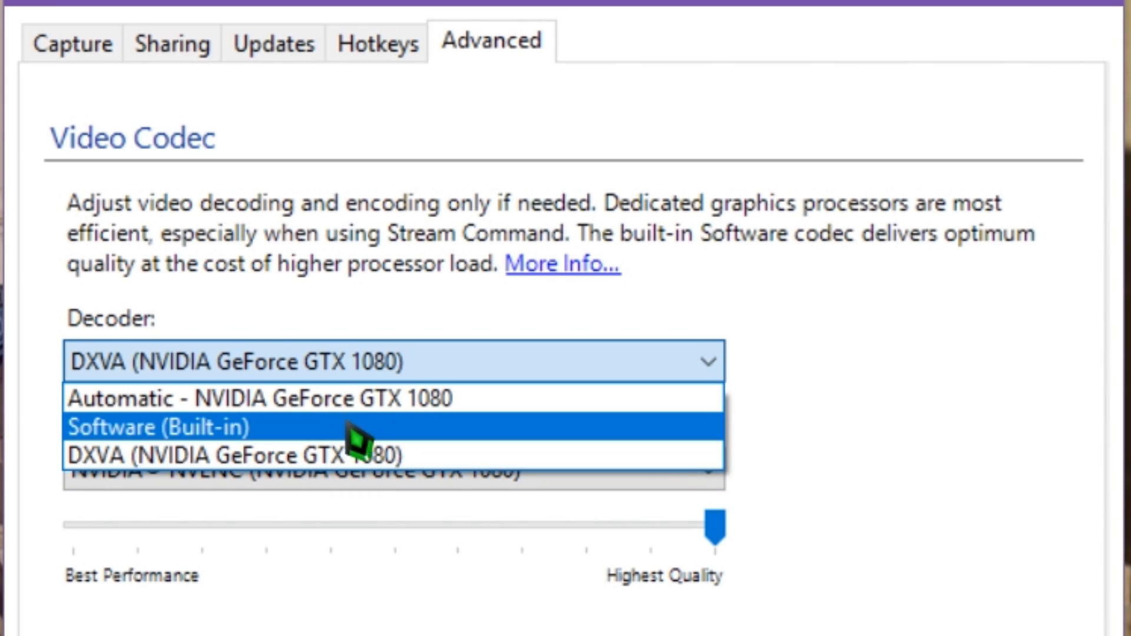
mouse_move(252, 455)
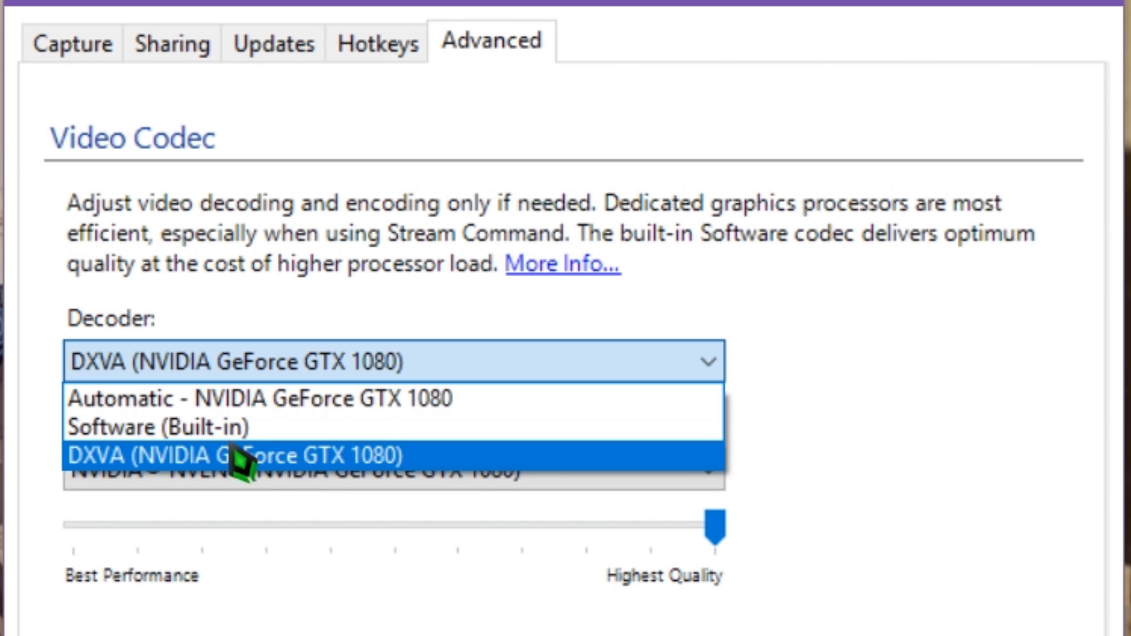
mouse_move(408, 493)
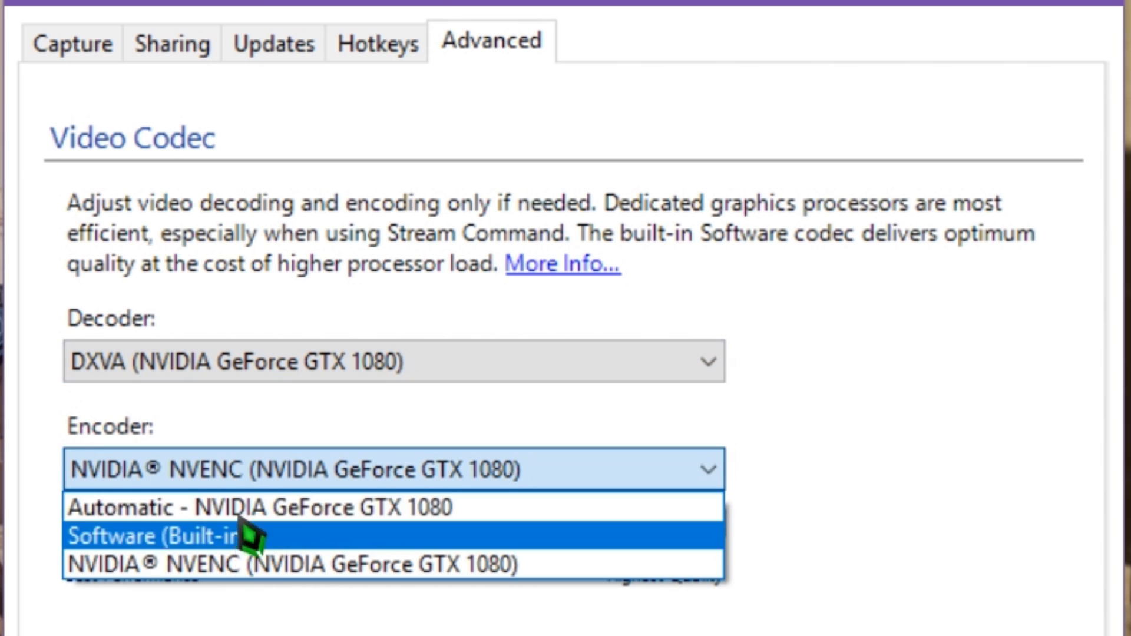
mouse_move(144, 564)
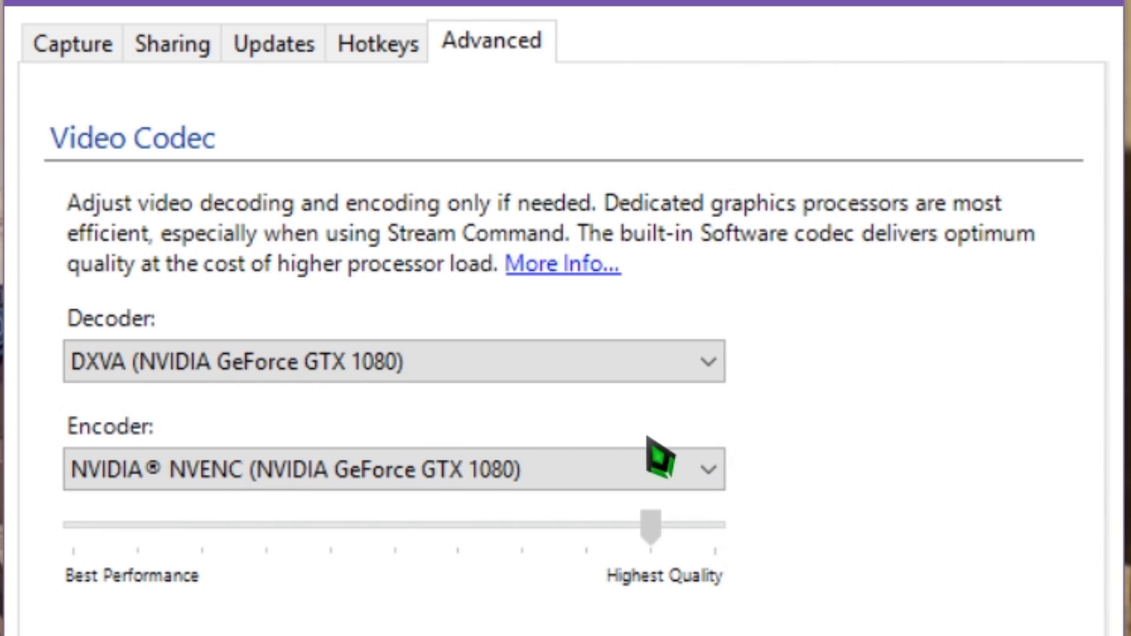
Drag the encoding quality slider toward performance, settling at a middle level
left_click_drag(652, 533, 714, 532)
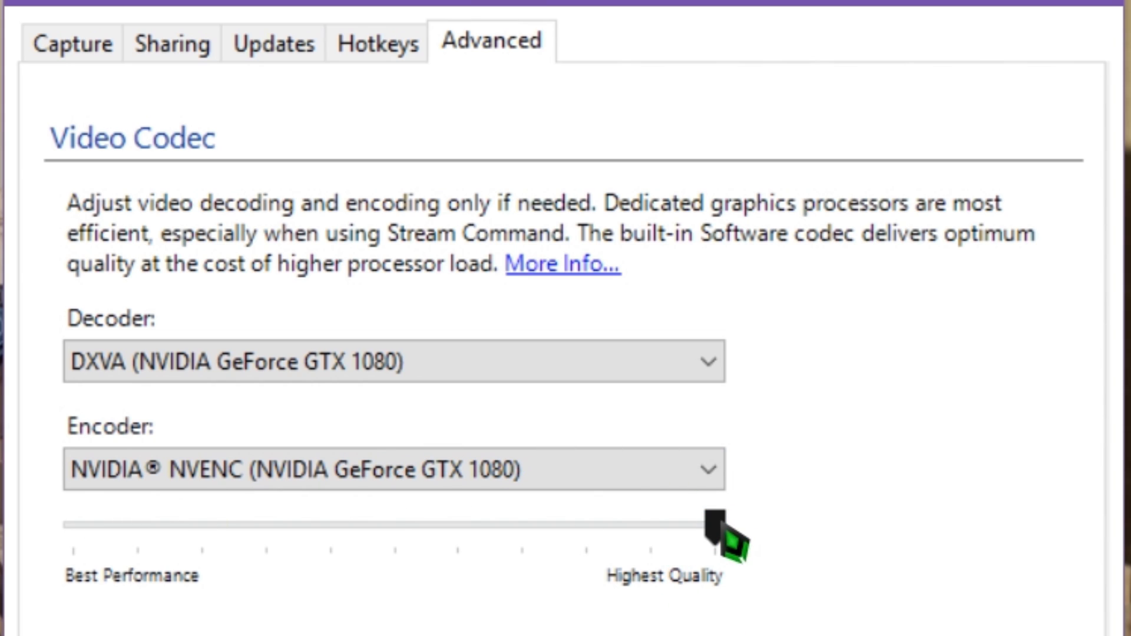
left_click_drag(697, 519, 137, 520)
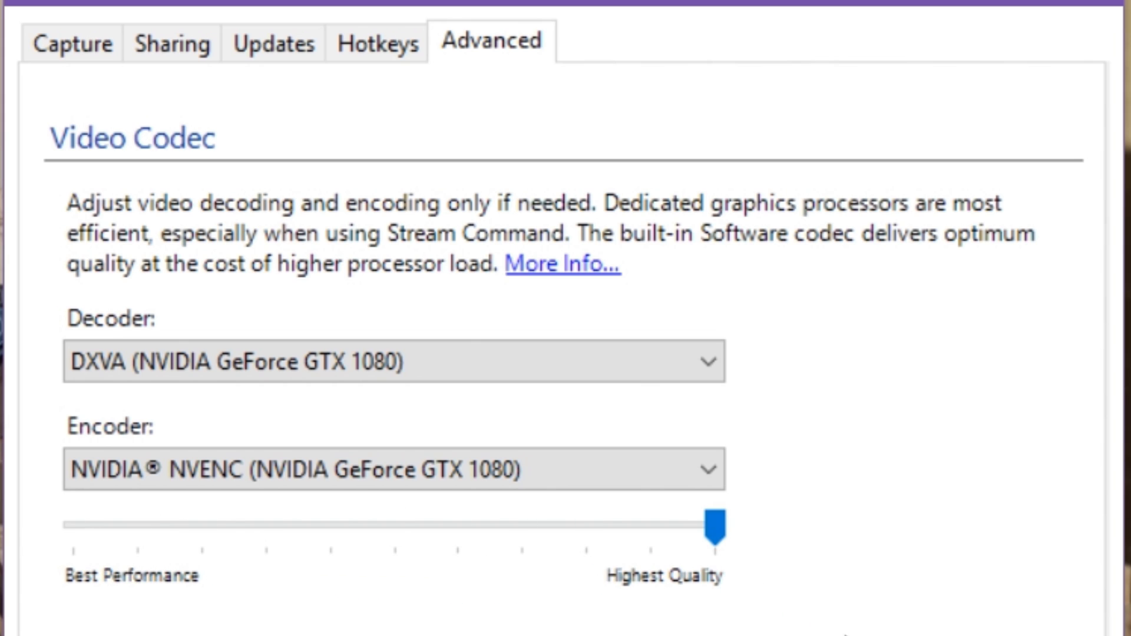
left_click_drag(706, 526, 391, 525)
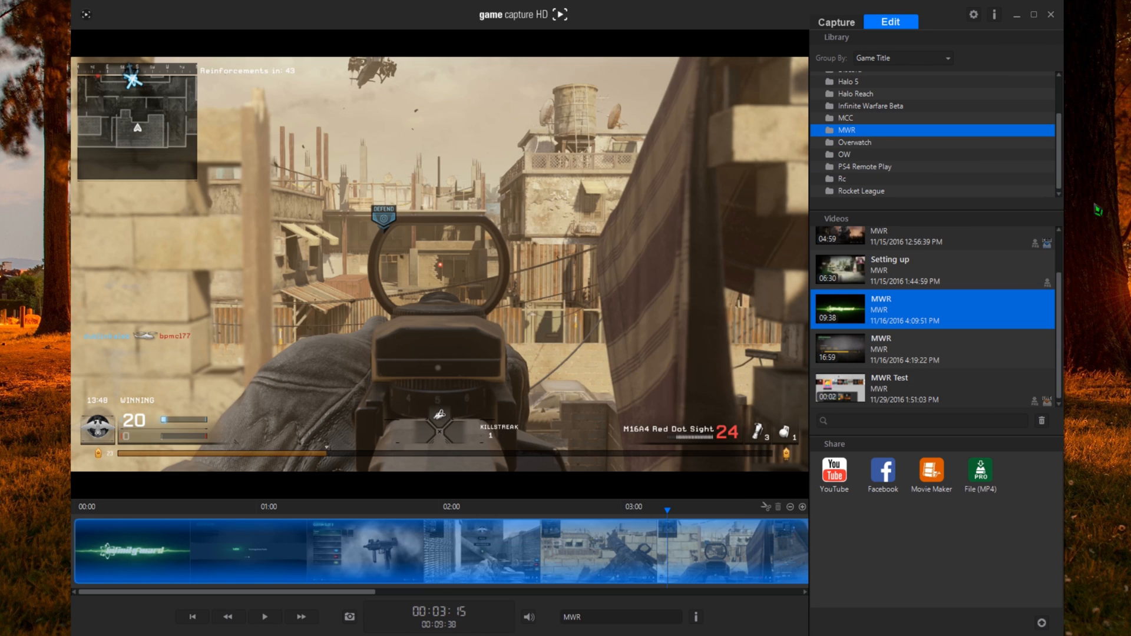
In the Capture preferences, uncheck Enable Flashback Recording and confirm with OK
left_click(973, 15)
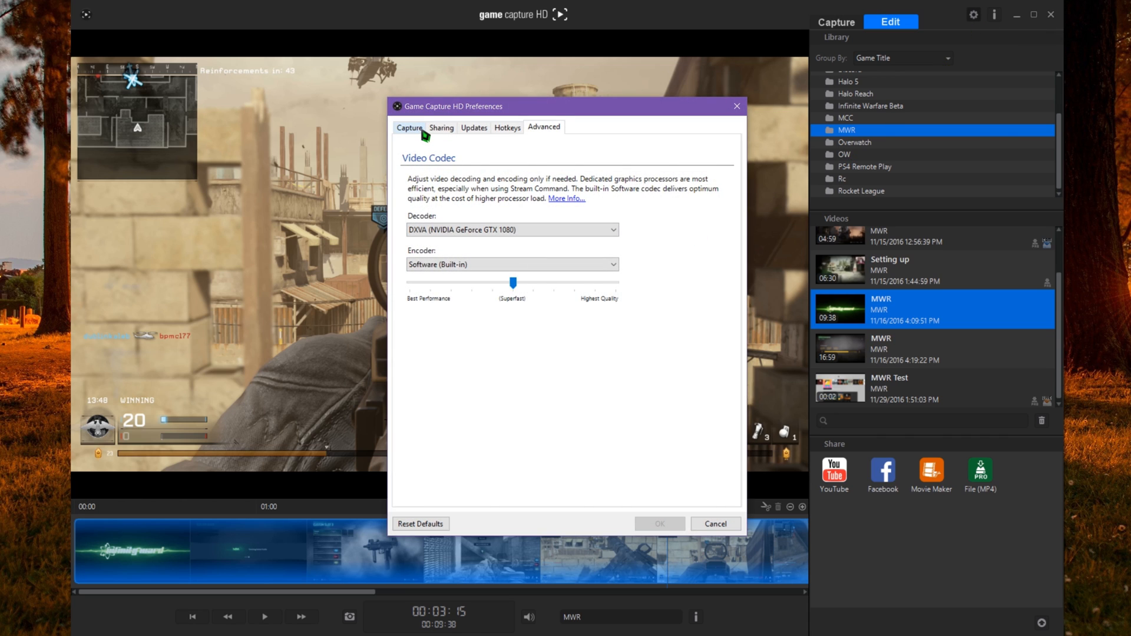
left_click(409, 127)
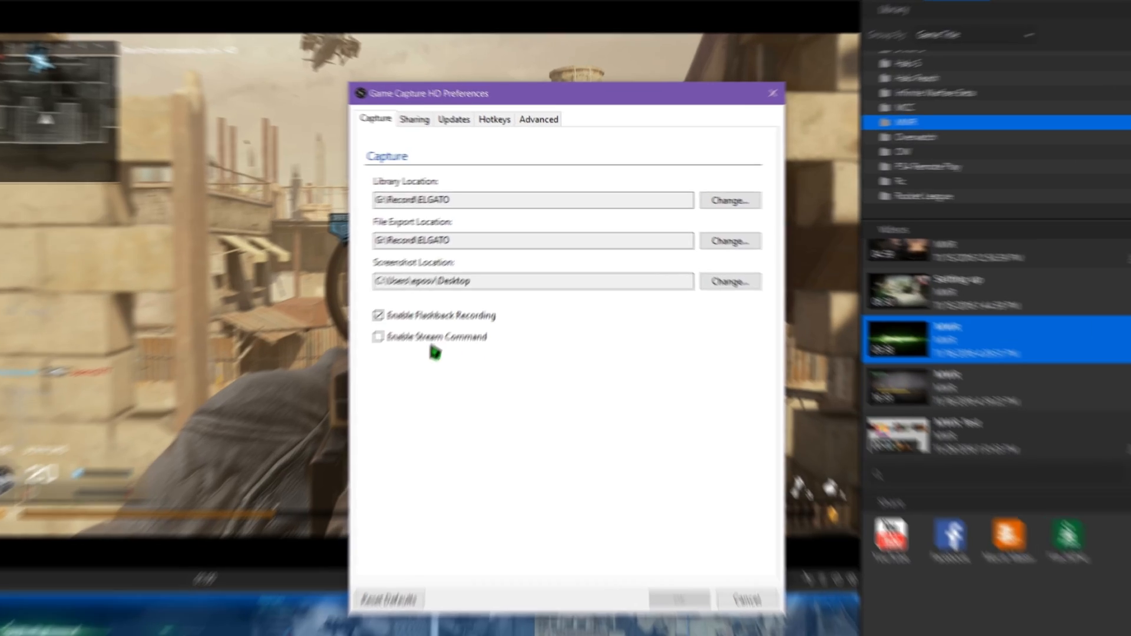
left_click(378, 336)
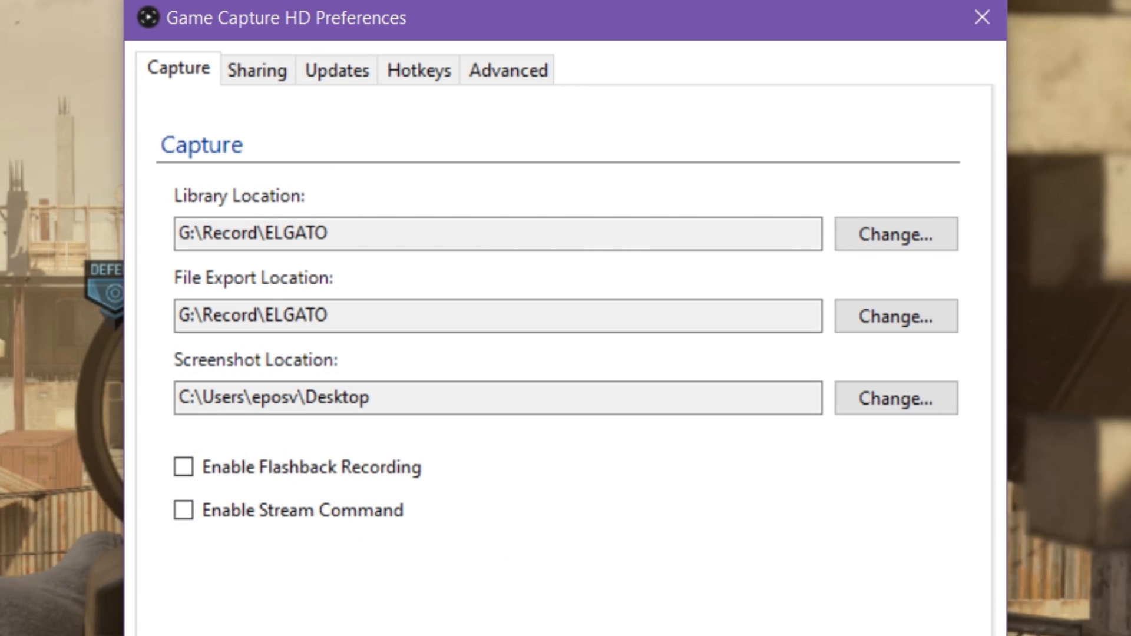
left_click(982, 17)
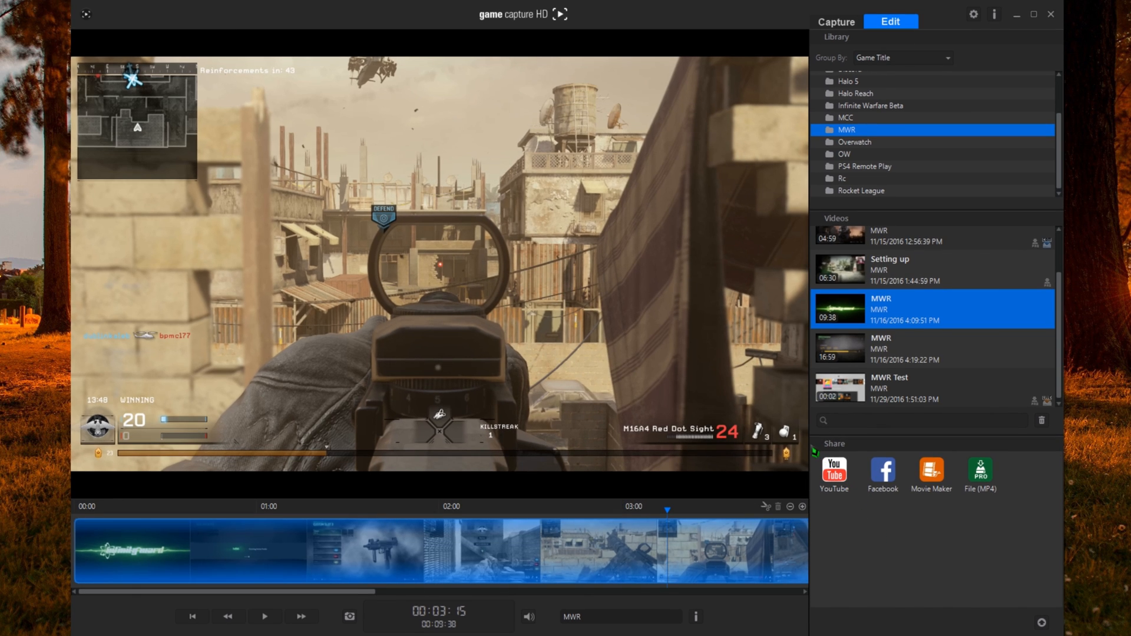
mouse_move(785, 433)
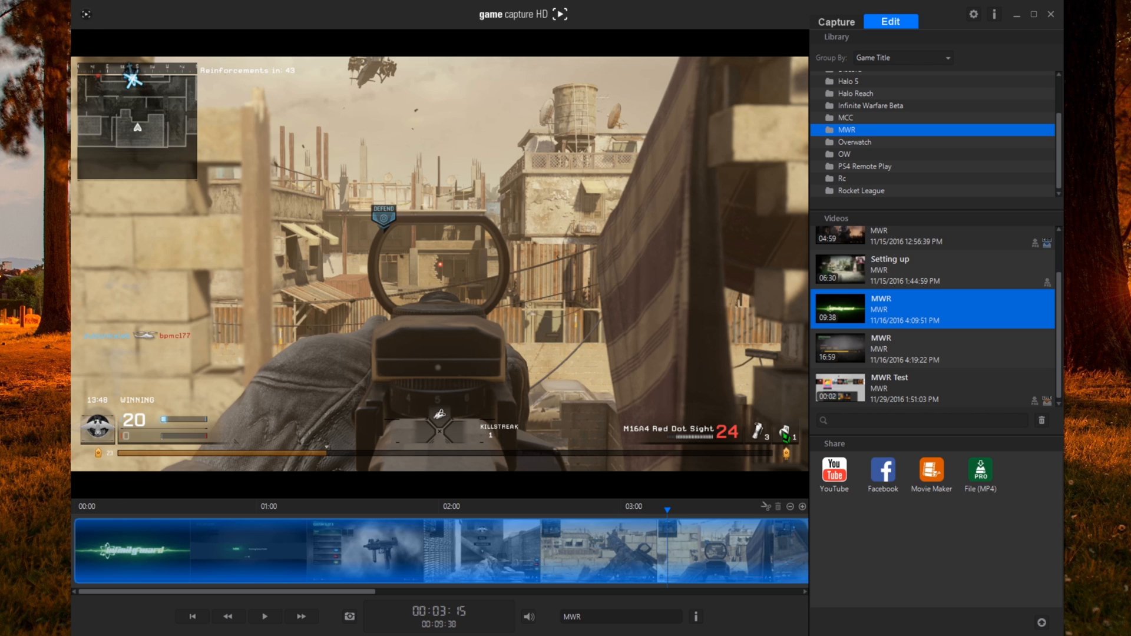
mouse_move(819, 238)
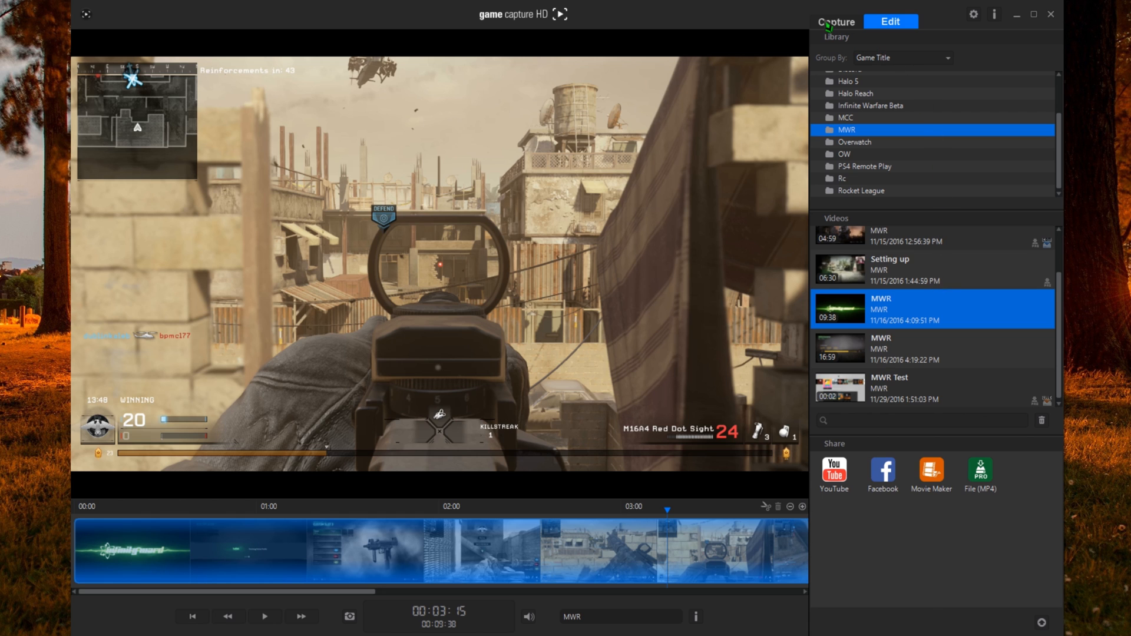
Switch to Capture mode and bring up the Game Capture HD60 Pro device settings
left_click(835, 21)
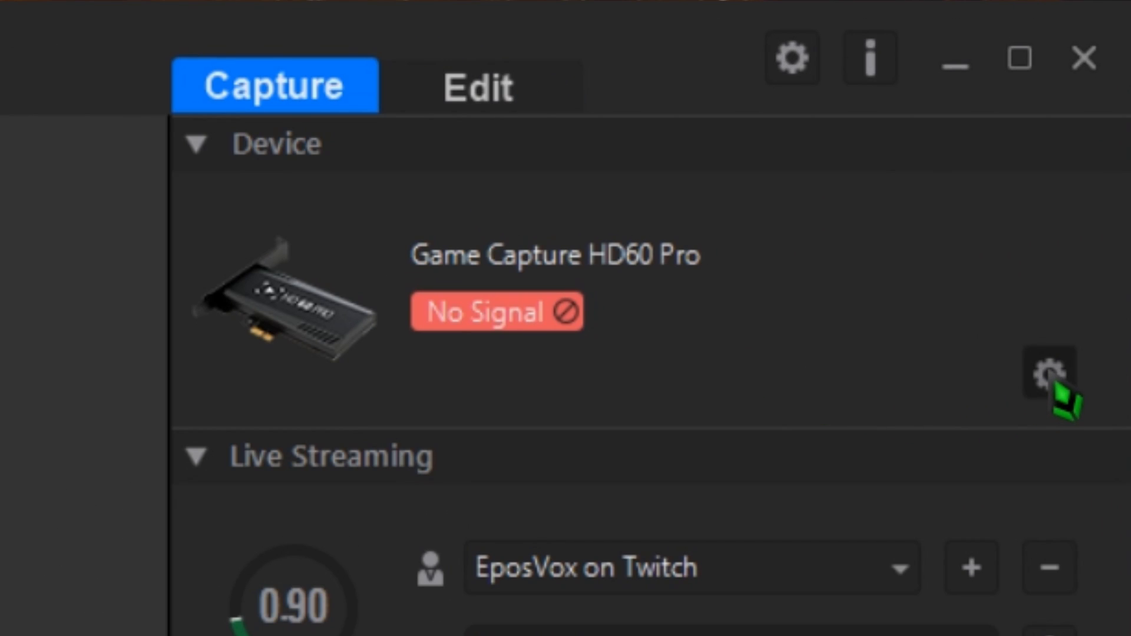
mouse_move(1061, 393)
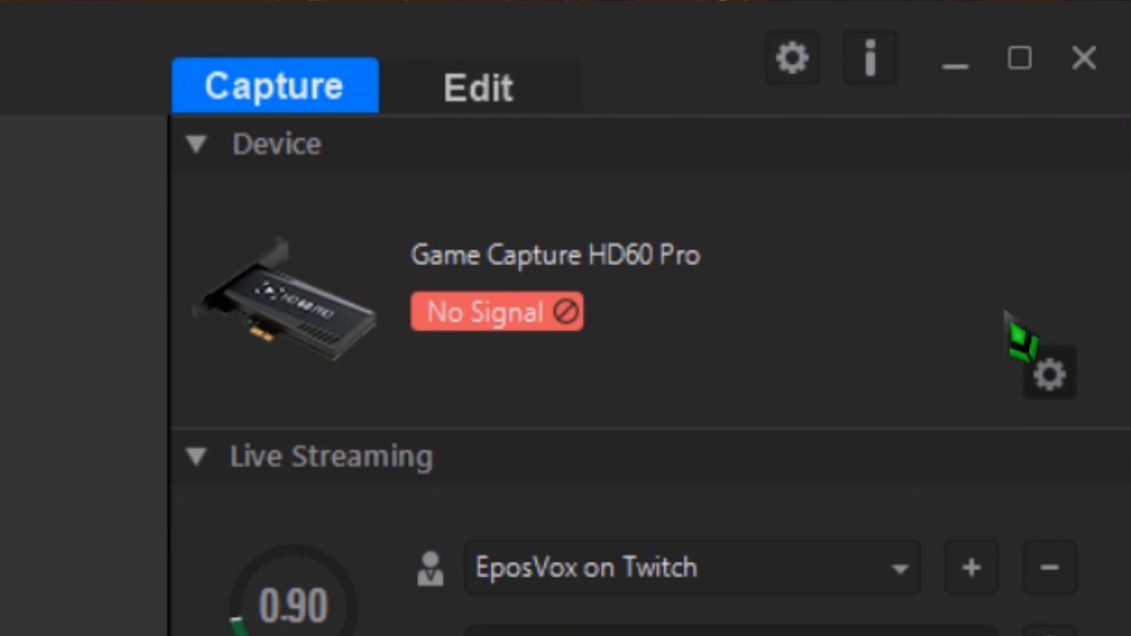
mouse_move(660, 345)
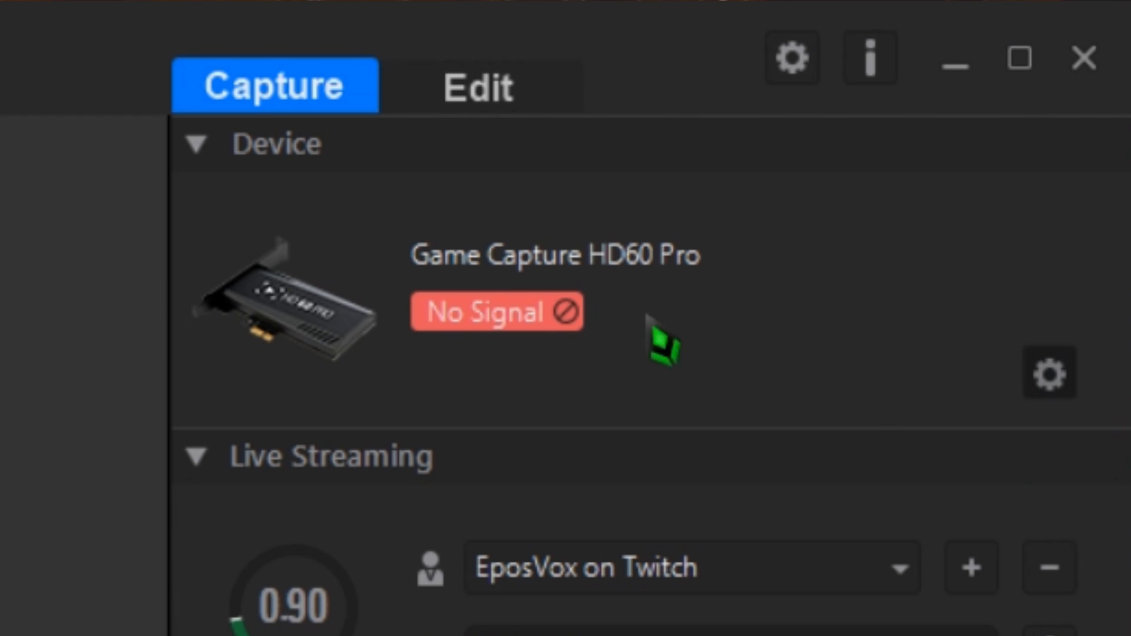
mouse_move(259, 343)
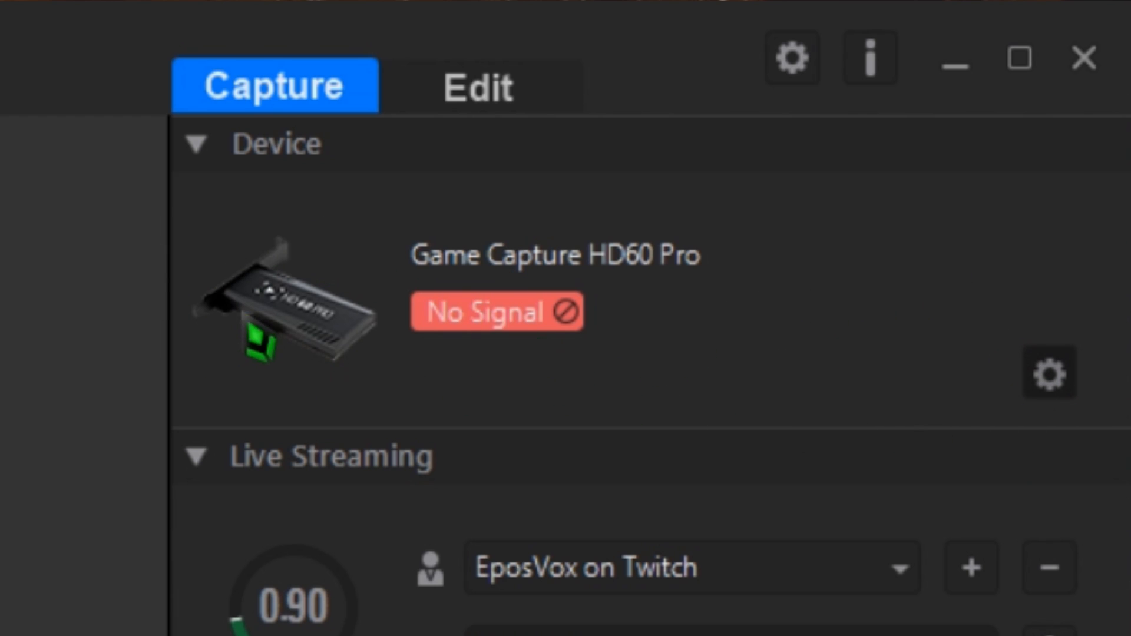
left_click(1048, 374)
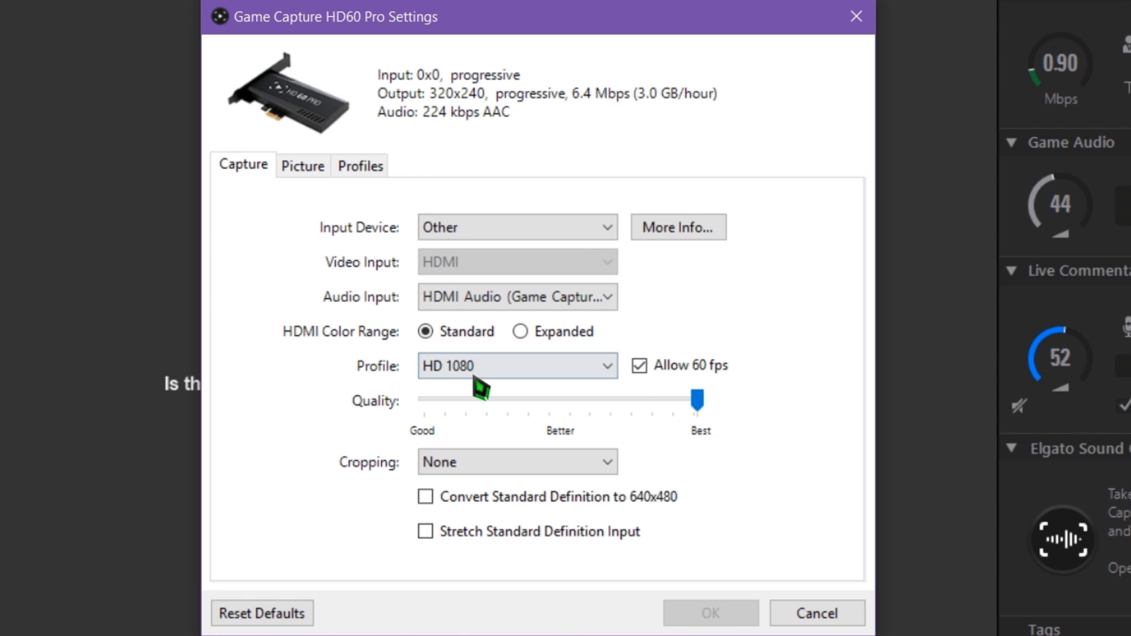
Choose the HD 720 capture profile, after briefly trying Standard
left_click(516, 366)
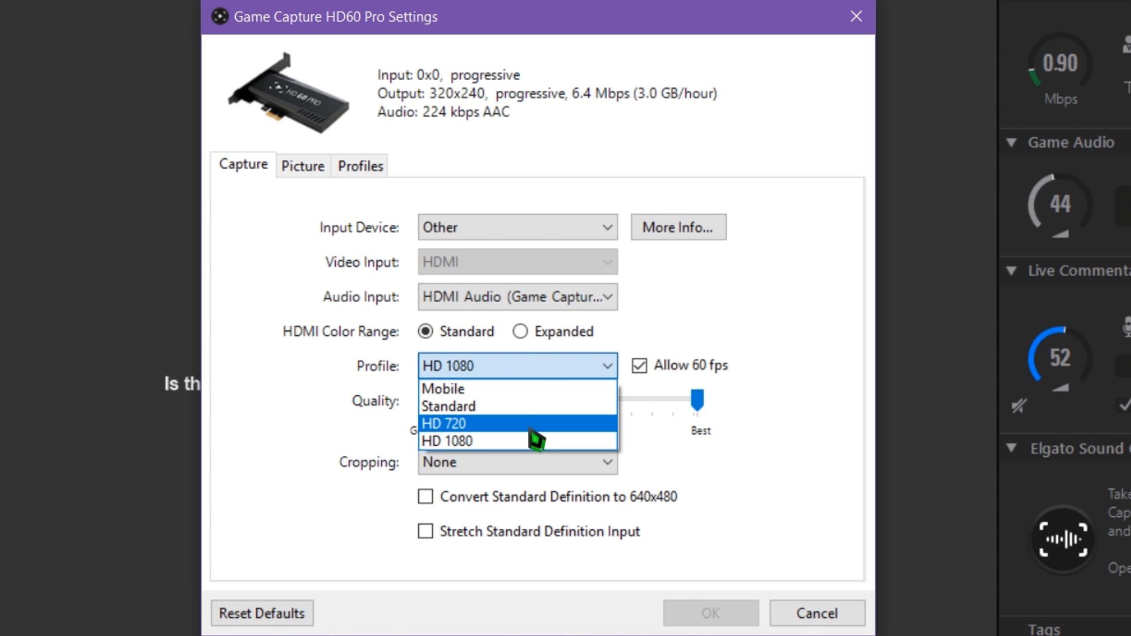
left_click(448, 423)
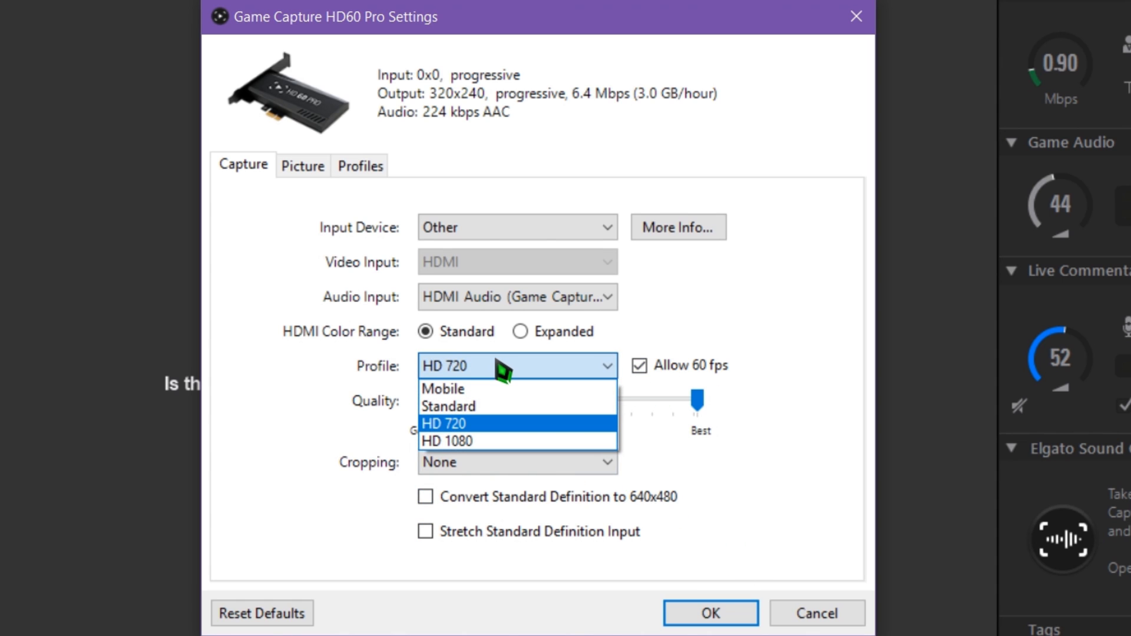
left_click(448, 405)
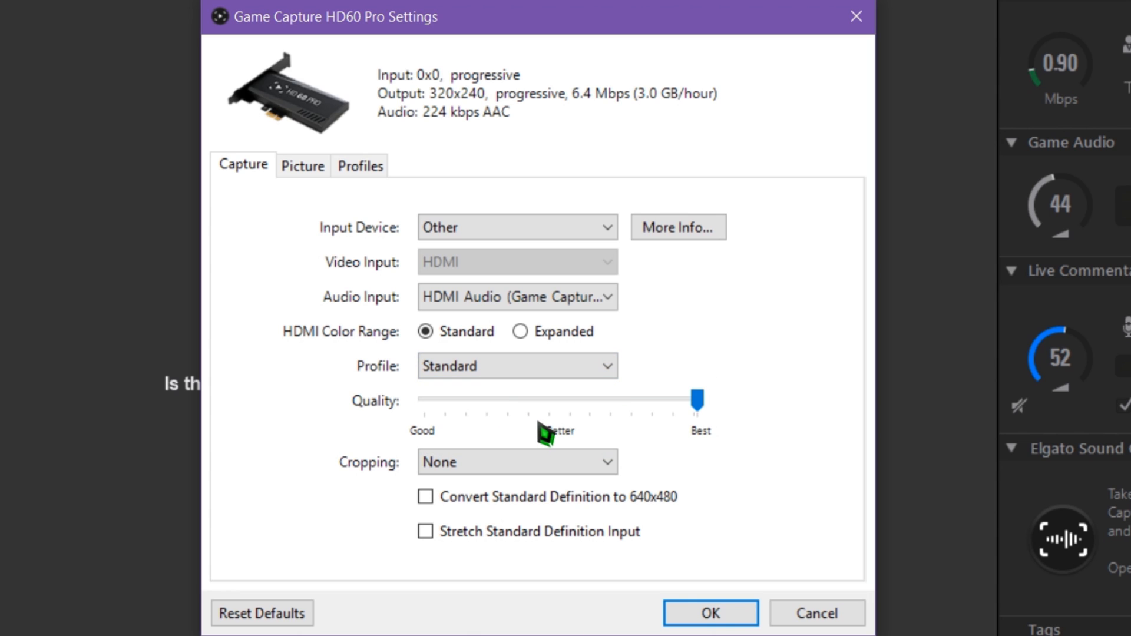
left_click(516, 365)
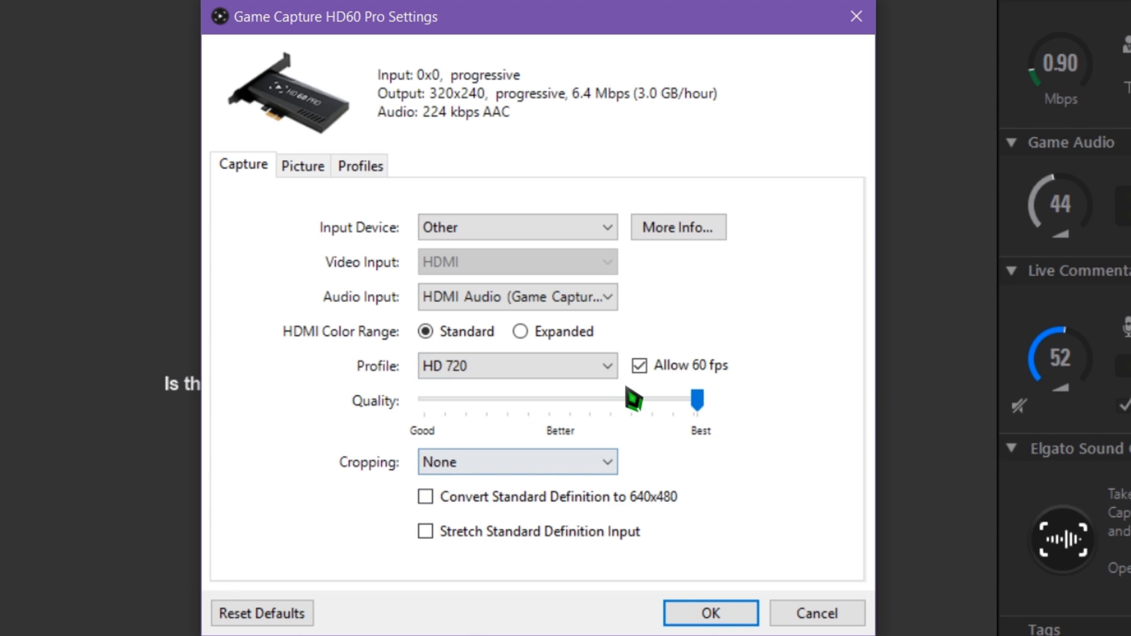
Leave Allow 60 fps unchecked after toggling it
left_click(637, 366)
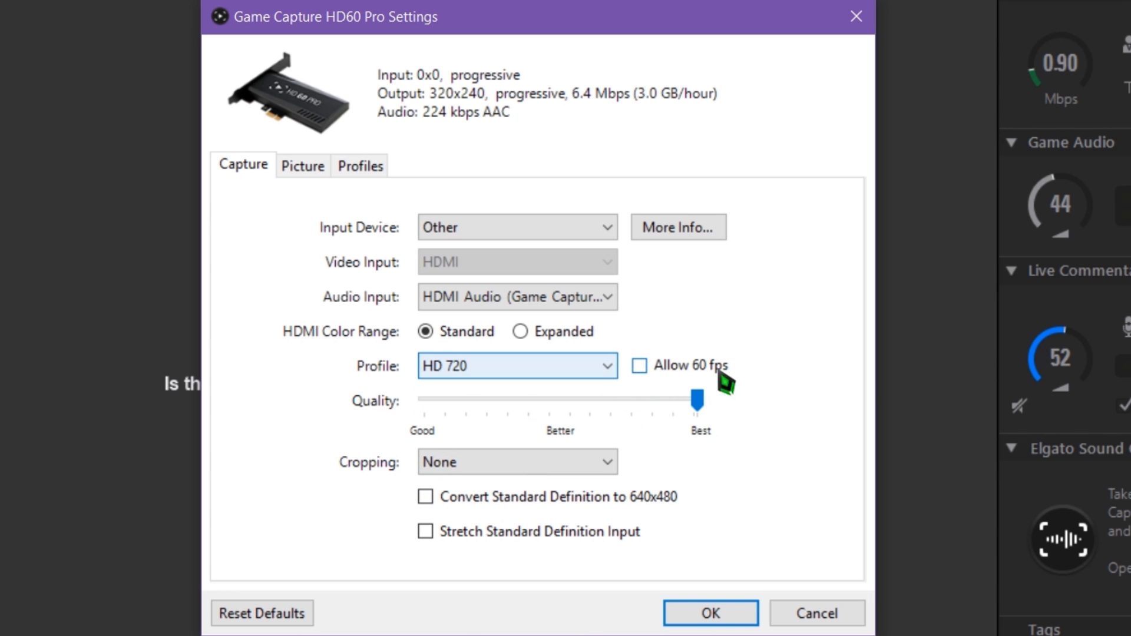
mouse_move(638, 365)
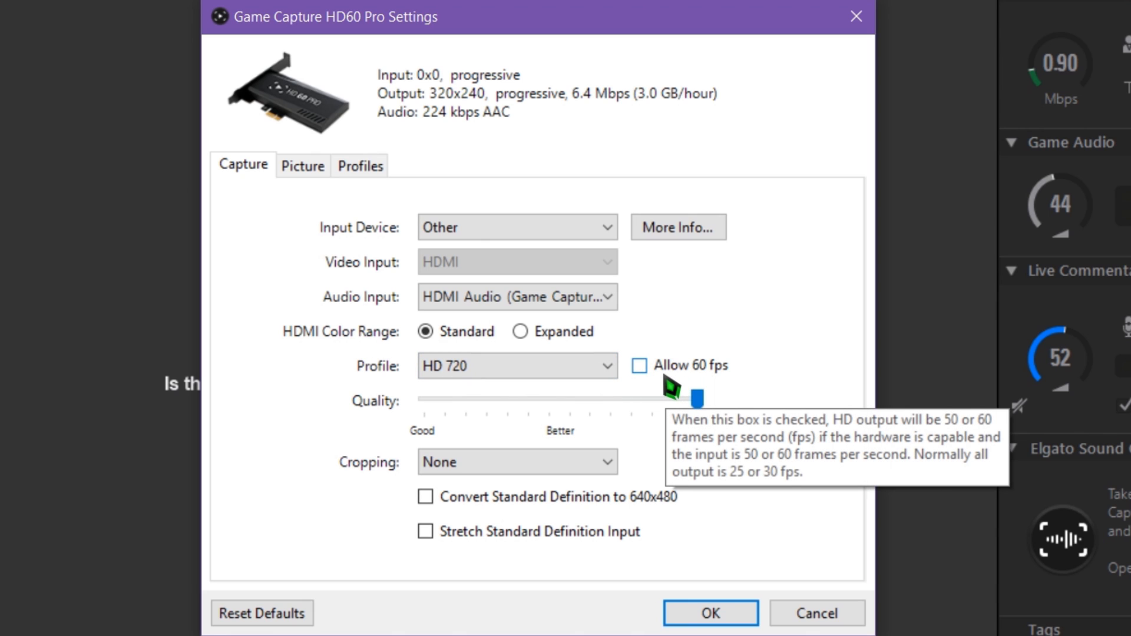
left_click(639, 365)
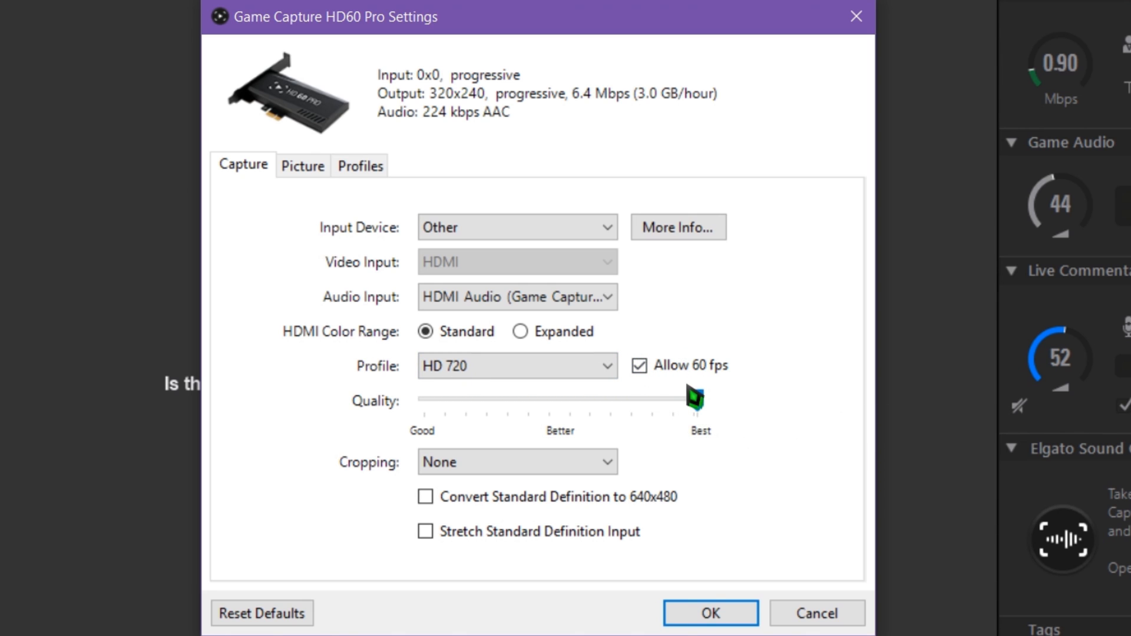
left_click(638, 365)
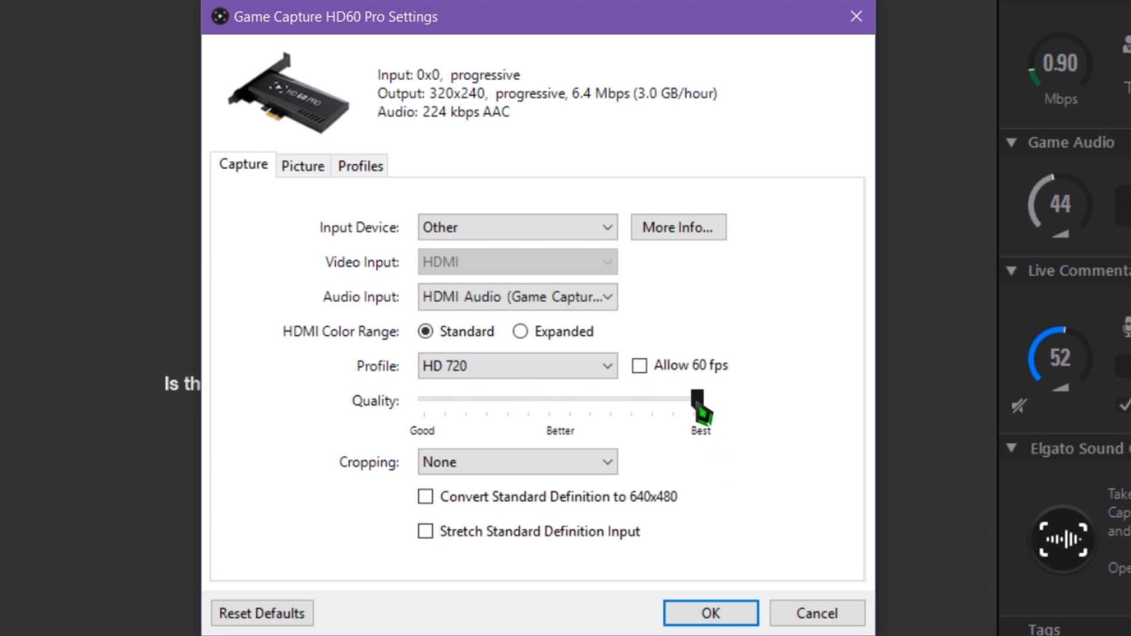
Re-enable Allow 60 fps and settle the Quality slider down near Good
left_click_drag(700, 411, 667, 401)
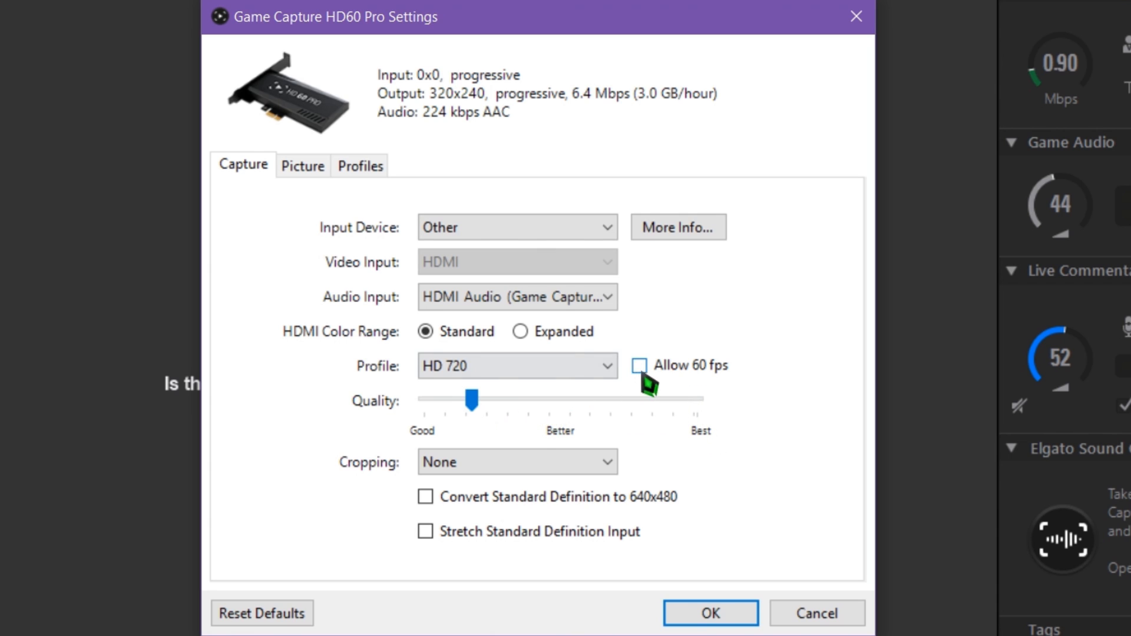
left_click(638, 366)
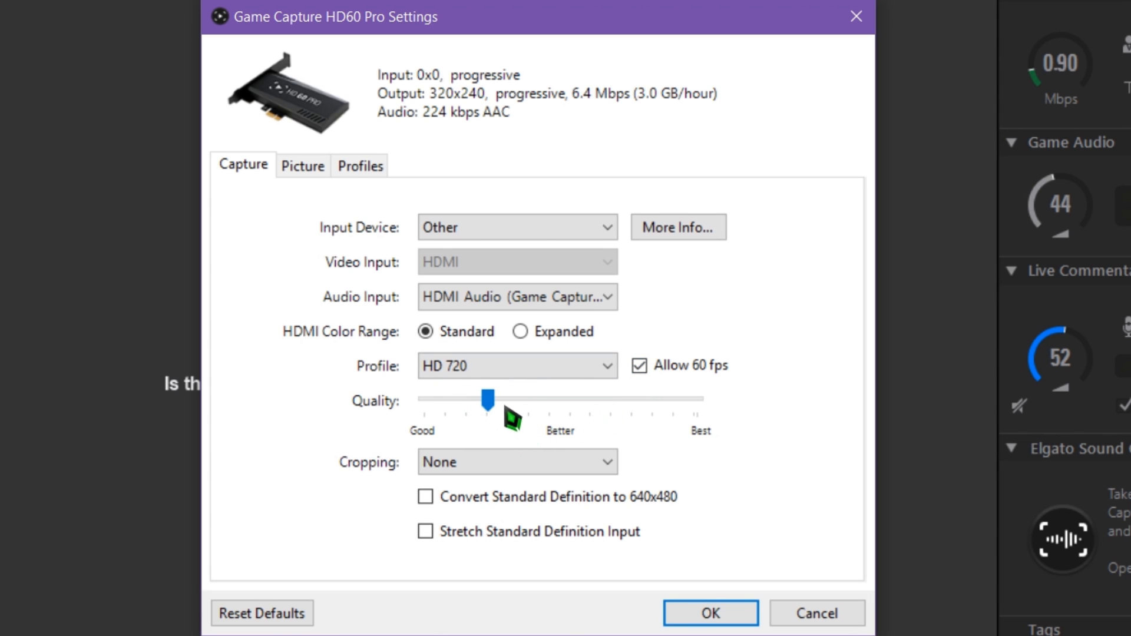
left_click_drag(488, 398, 696, 398)
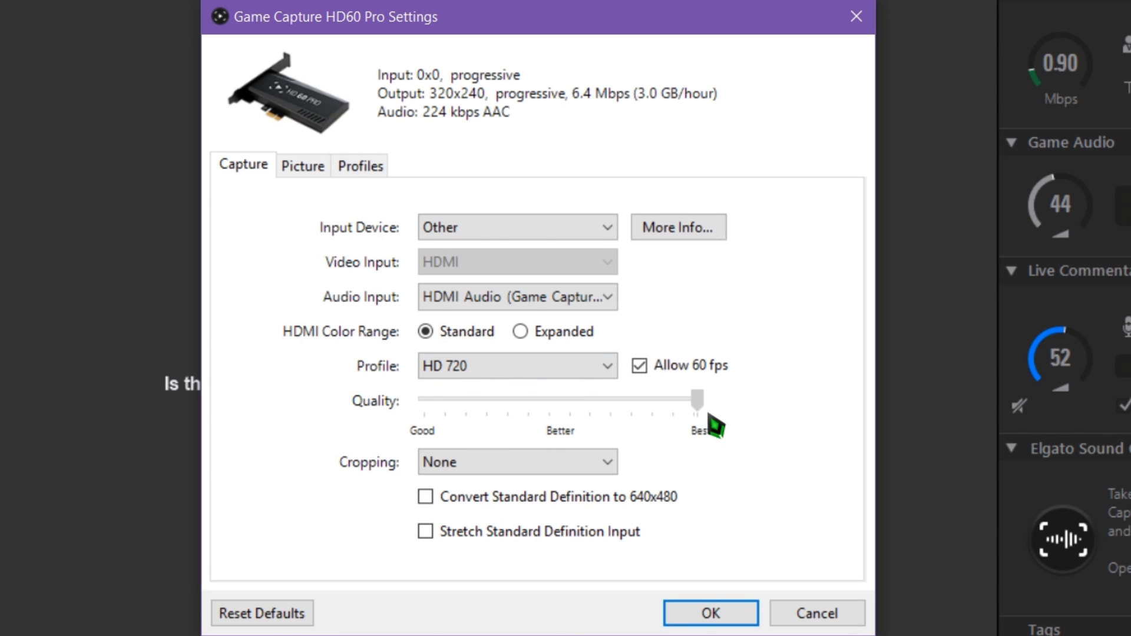
left_click_drag(697, 398, 571, 398)
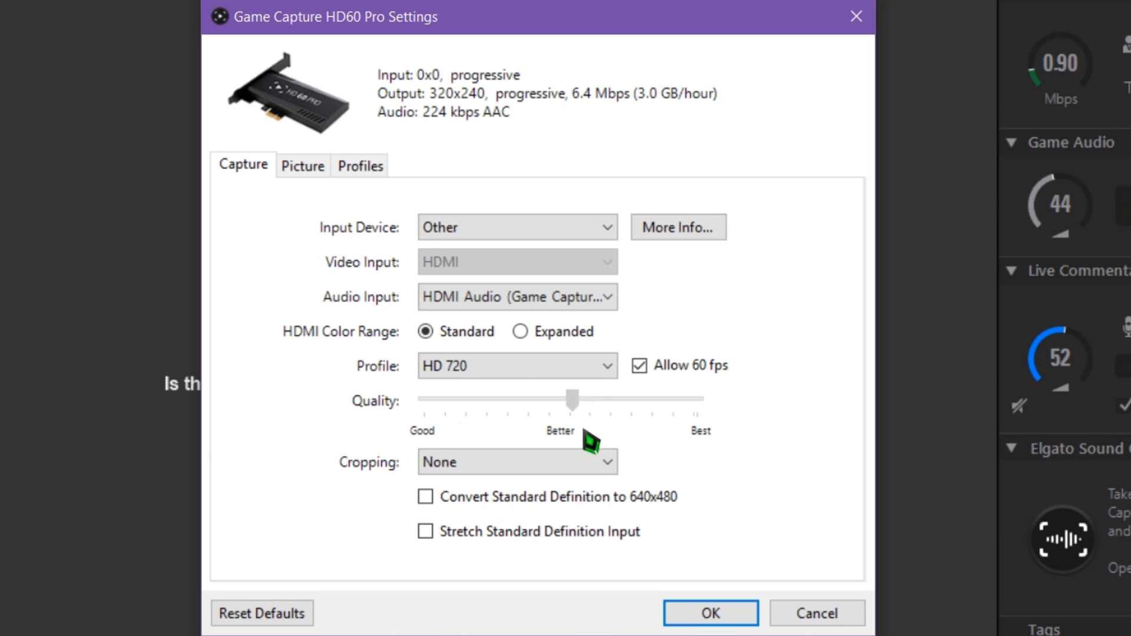
left_click_drag(572, 398, 663, 398)
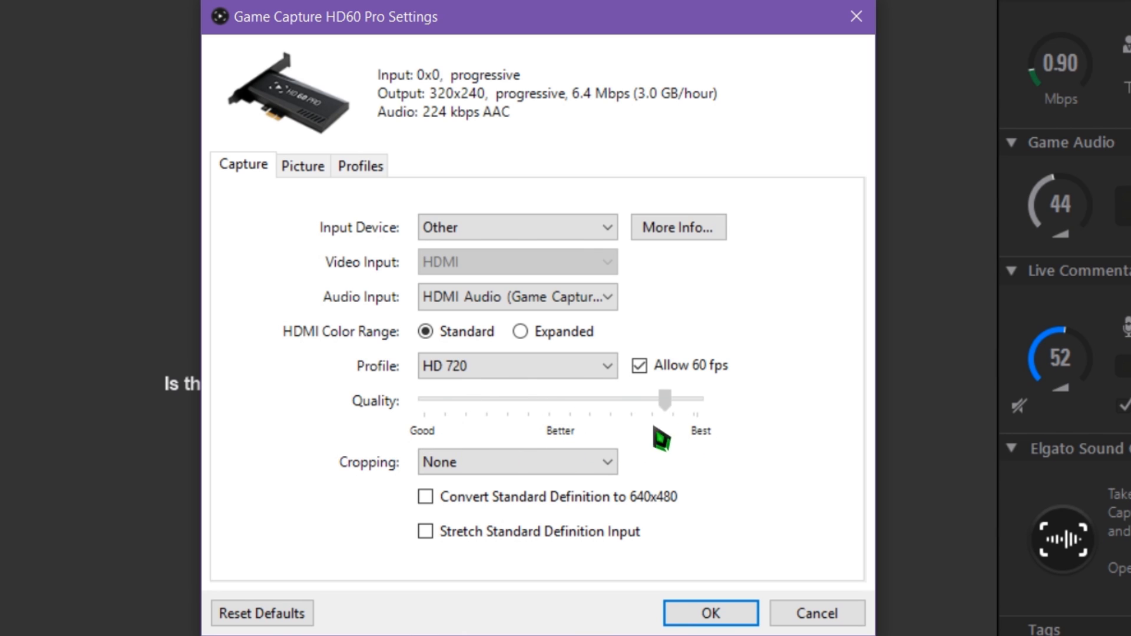
left_click_drag(663, 399, 472, 400)
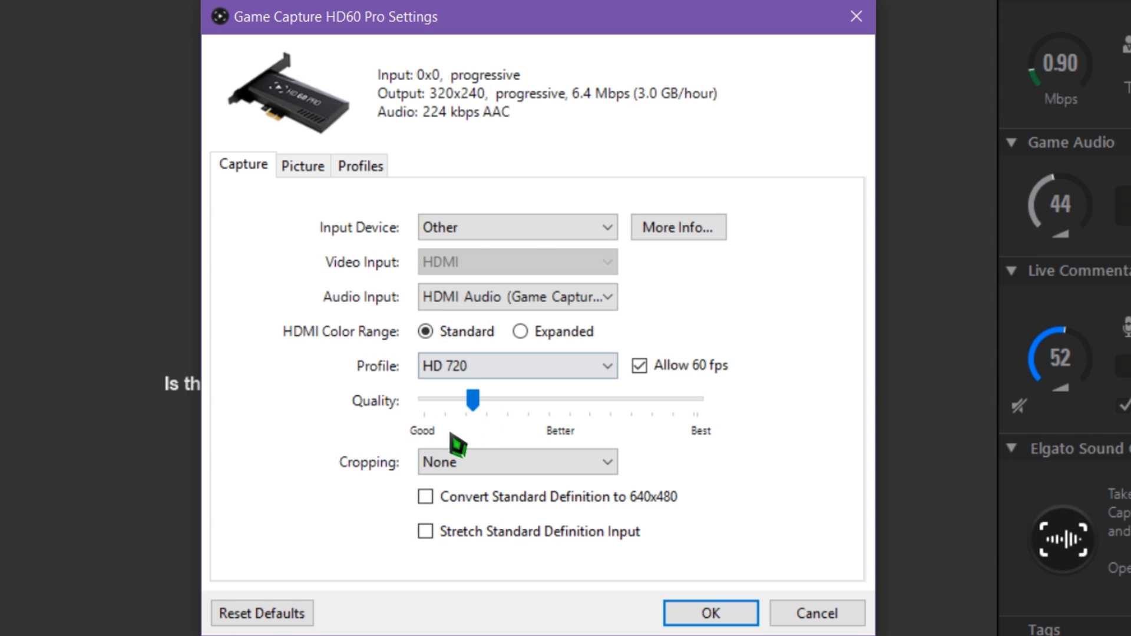
mouse_move(492, 622)
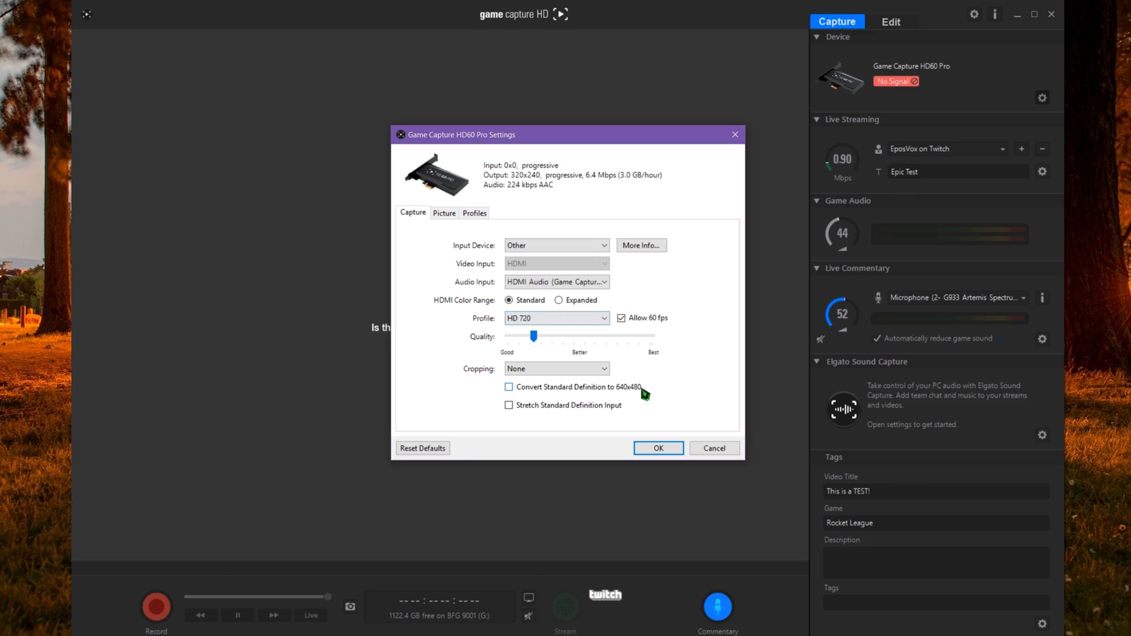
Confirm with OK, closing the HD60 Pro settings back to the capture view
left_click(657, 448)
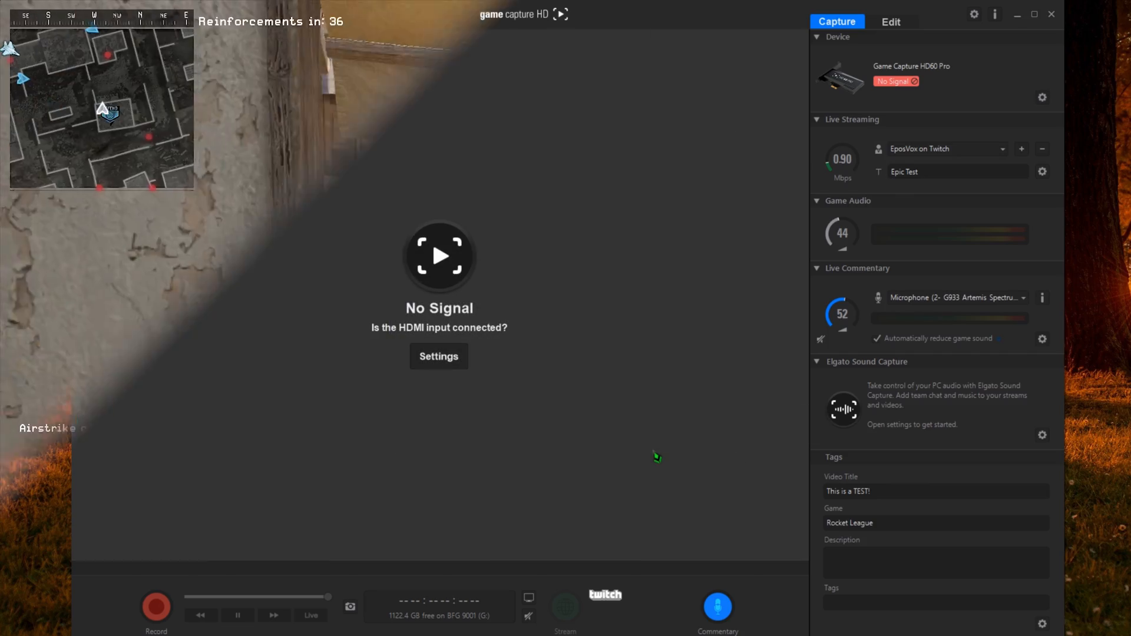